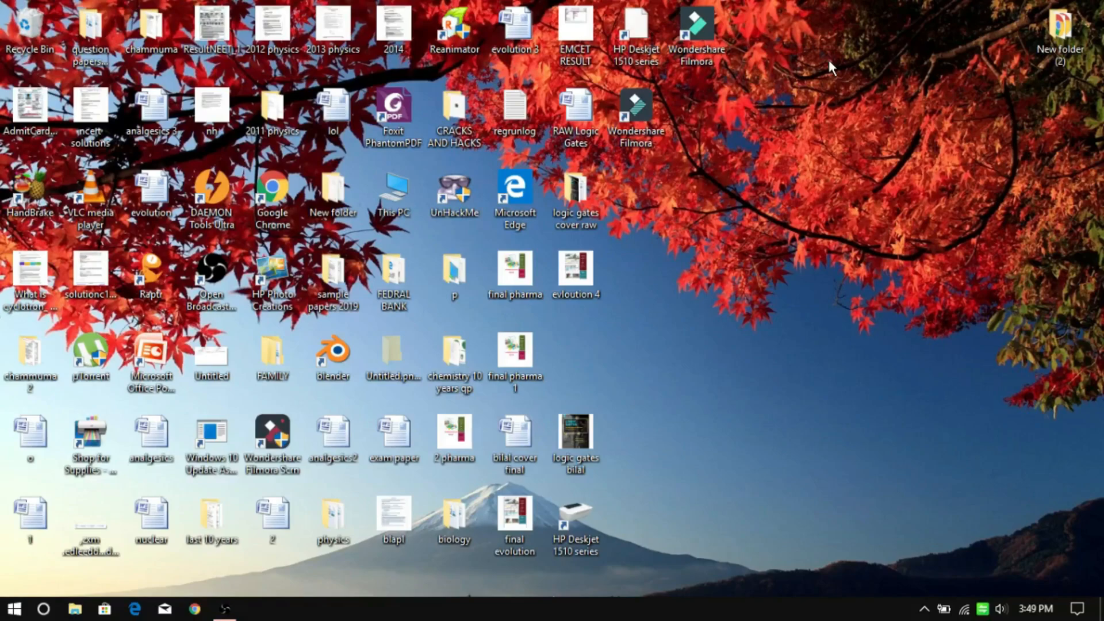
{"action": "mouse_move", "coordinate": [272, 445]}
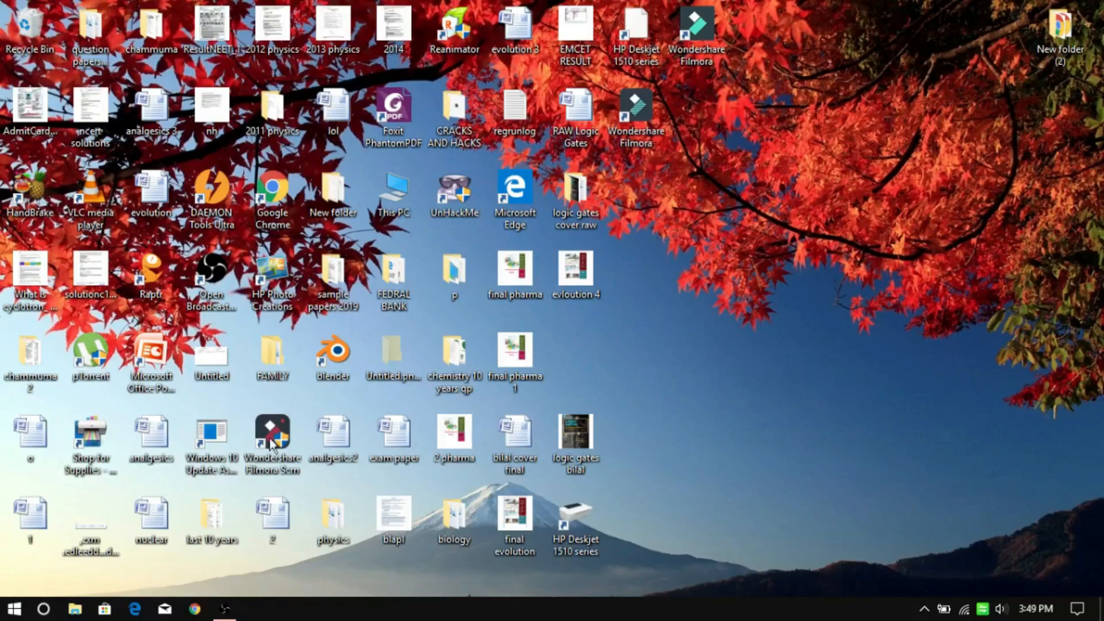
- Look up Foxit PhantomPDF in the web browser and view its editor page
{"action": "left_click", "coordinate": [134, 608]}
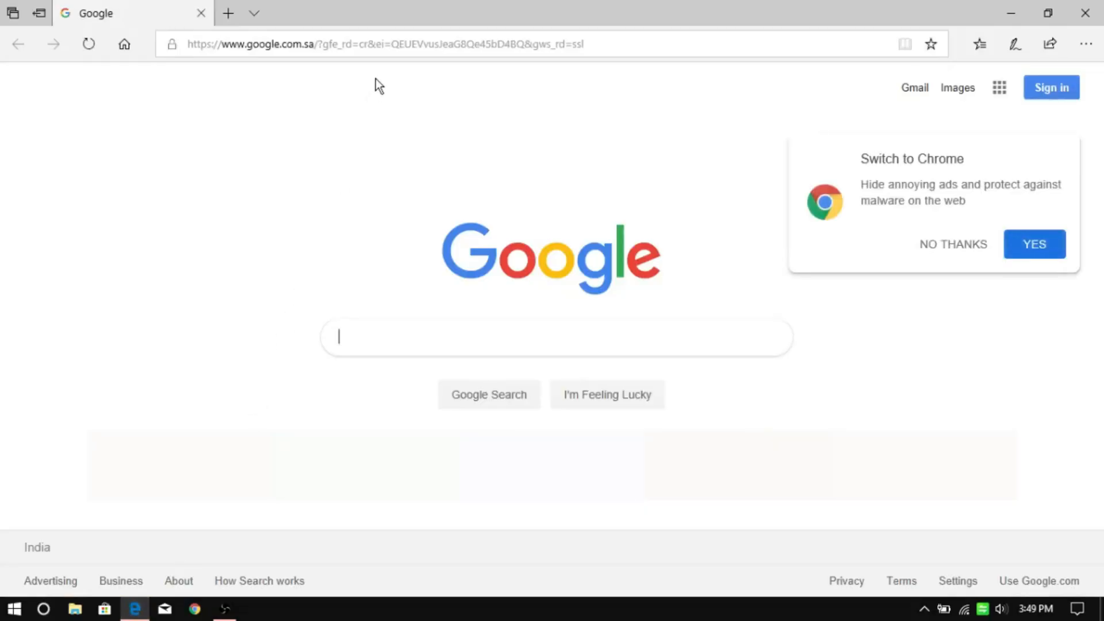
{"action": "type", "text": "foxfit pharmaceuticals"}
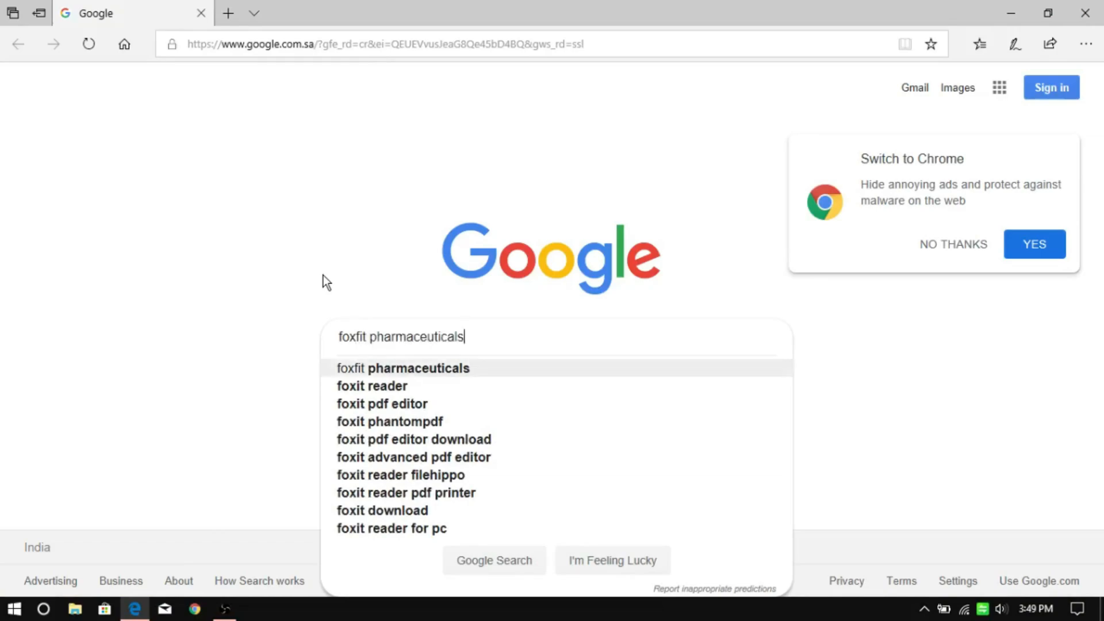
{"action": "left_click", "coordinate": [390, 421]}
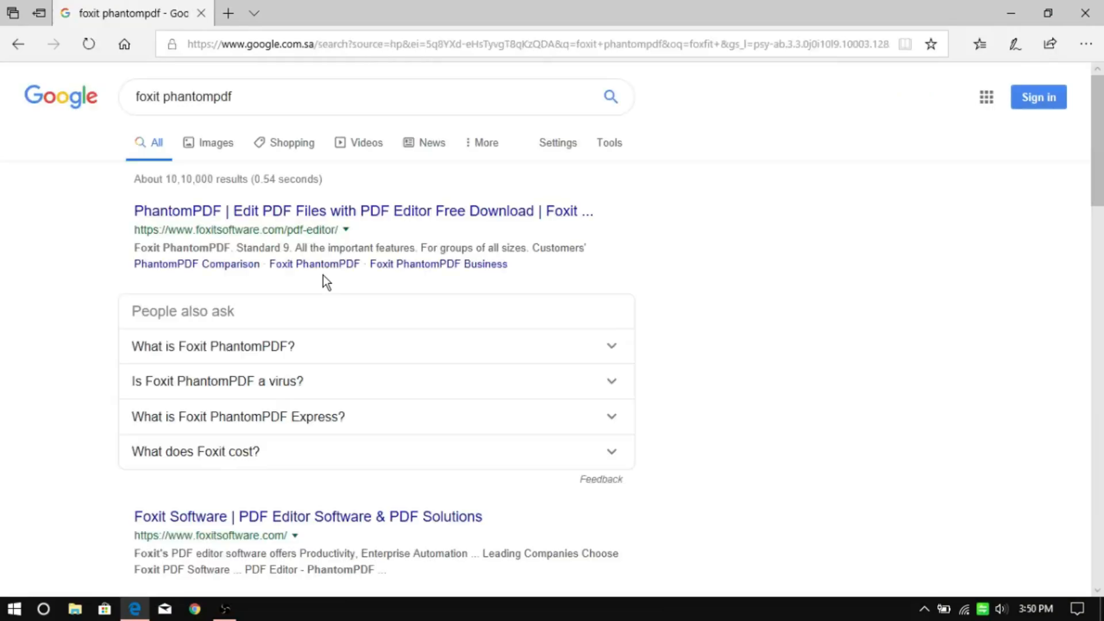
{"action": "left_click", "coordinate": [363, 210]}
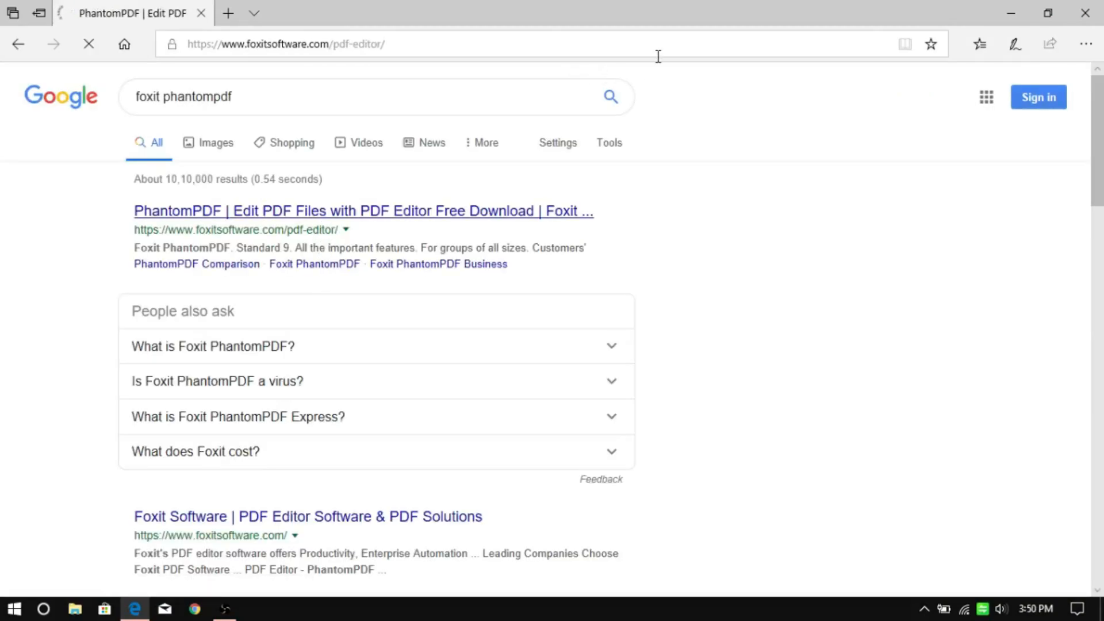
{"action": "left_click", "coordinate": [363, 211]}
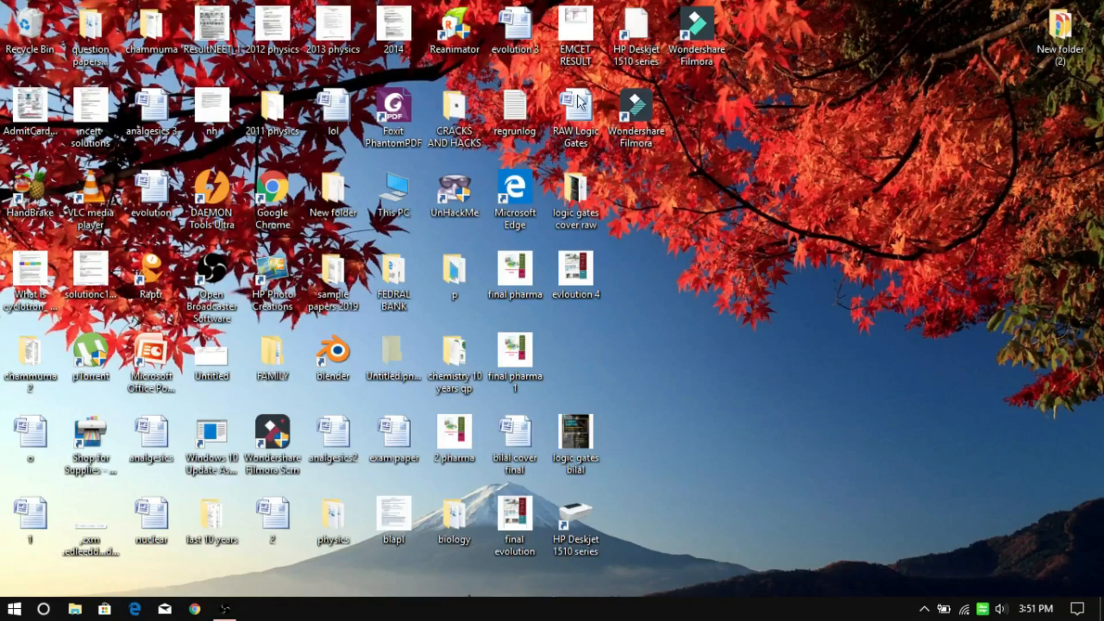
{"action": "mouse_move", "coordinate": [394, 127]}
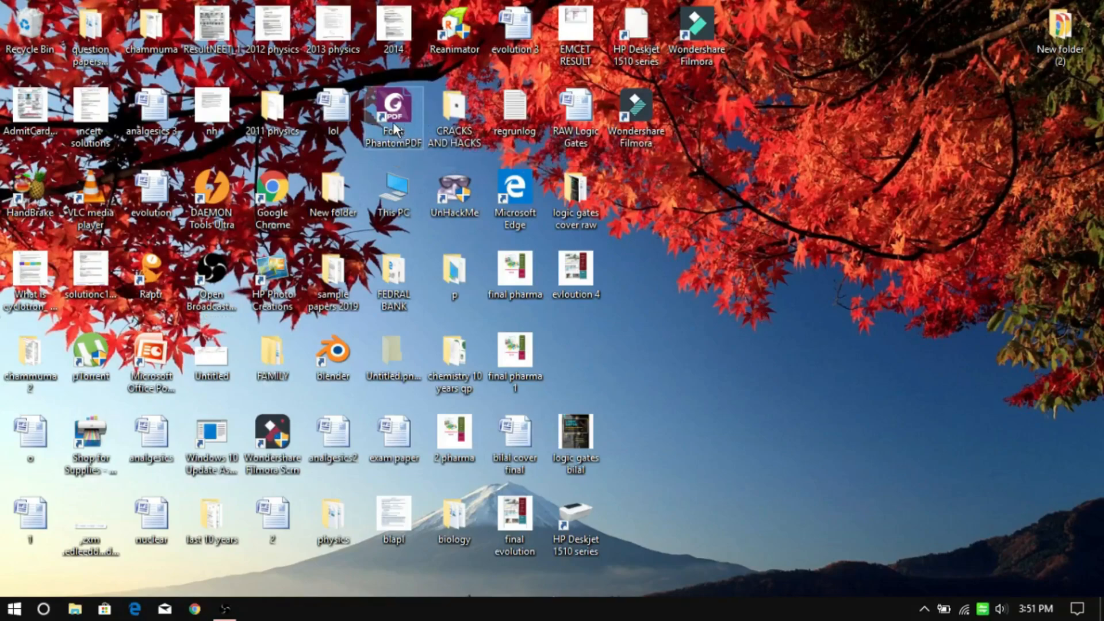
- Launch Foxit PhantomPDF from its desktop shortcut
{"action": "double_click", "coordinate": [394, 112]}
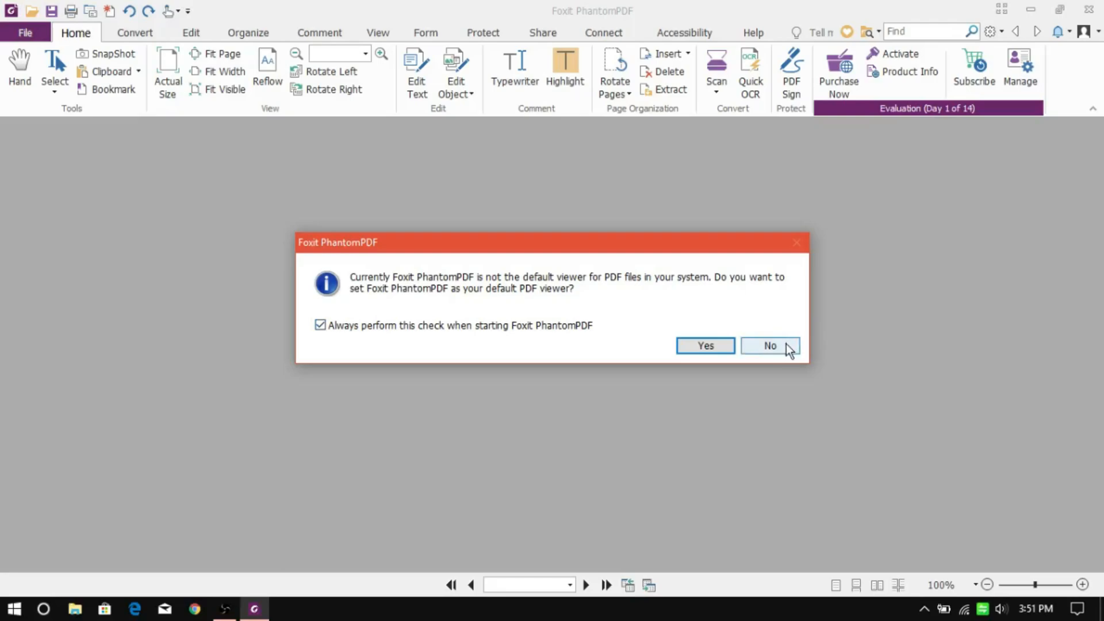
- Decline the default-viewer prompt, open the 'pdf file s10 series' manual and enable text editing
{"action": "left_click", "coordinate": [770, 347]}
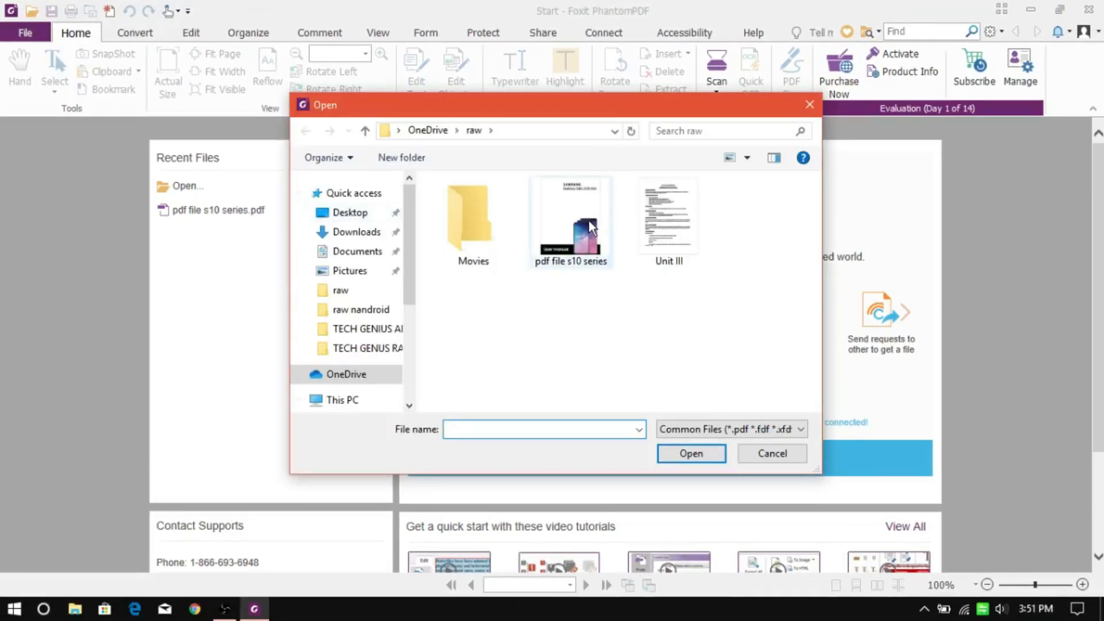
{"action": "left_click", "coordinate": [571, 219]}
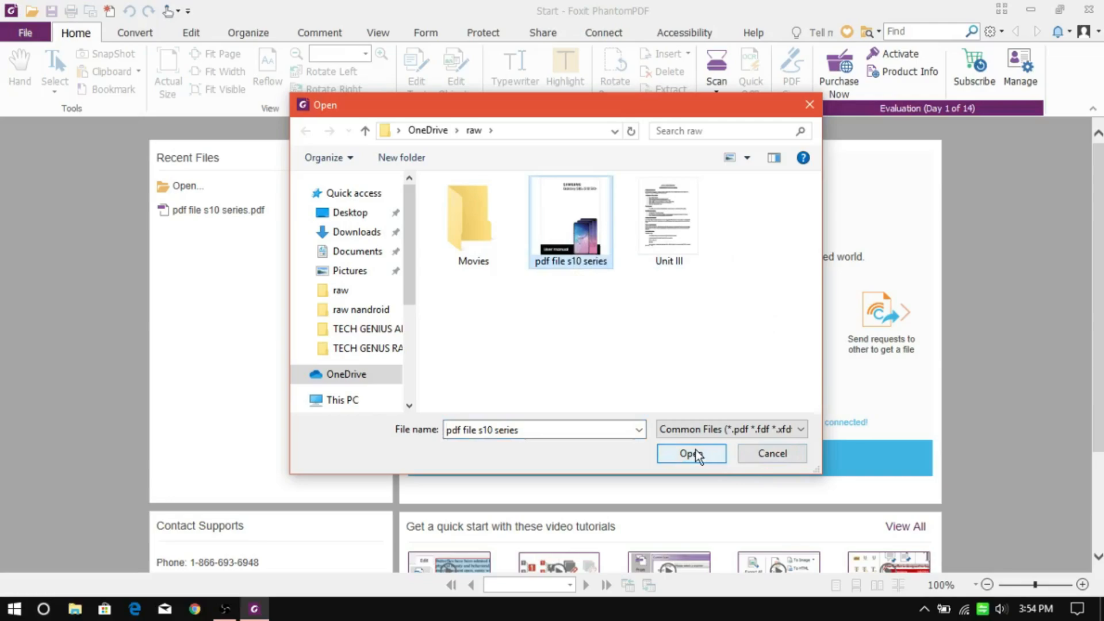
{"action": "left_click", "coordinate": [691, 453]}
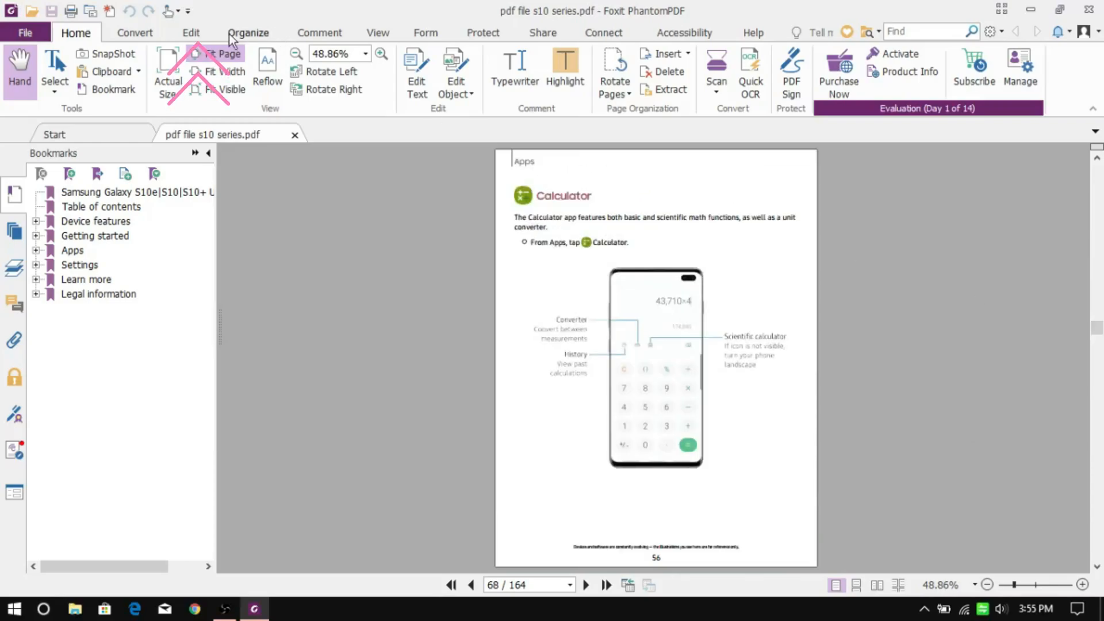
{"action": "left_click", "coordinate": [191, 32]}
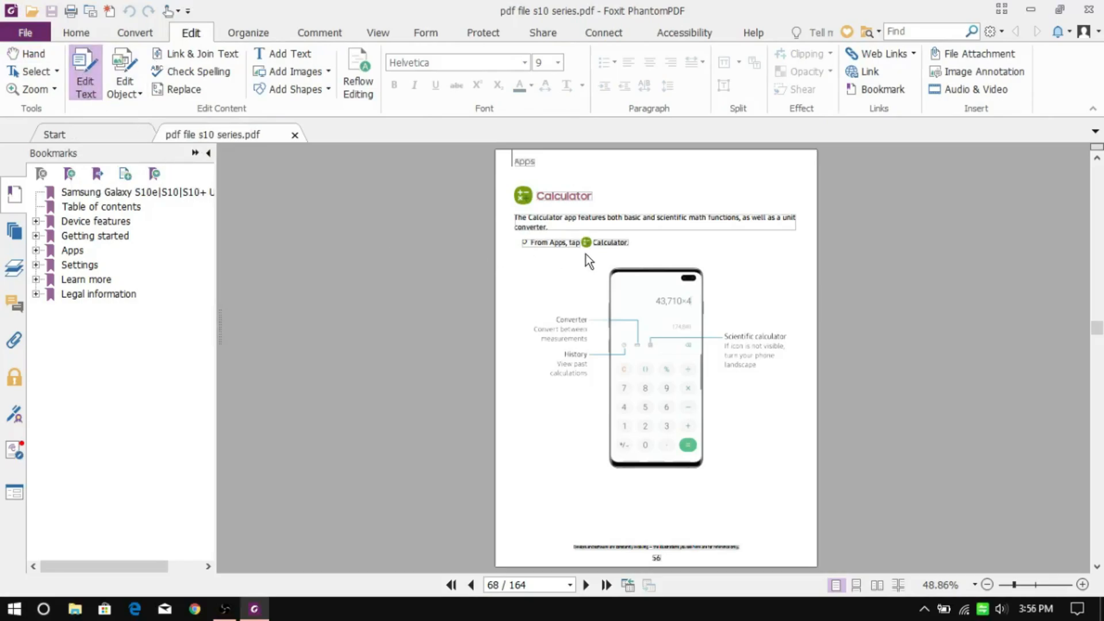
{"action": "mouse_move", "coordinate": [546, 291]}
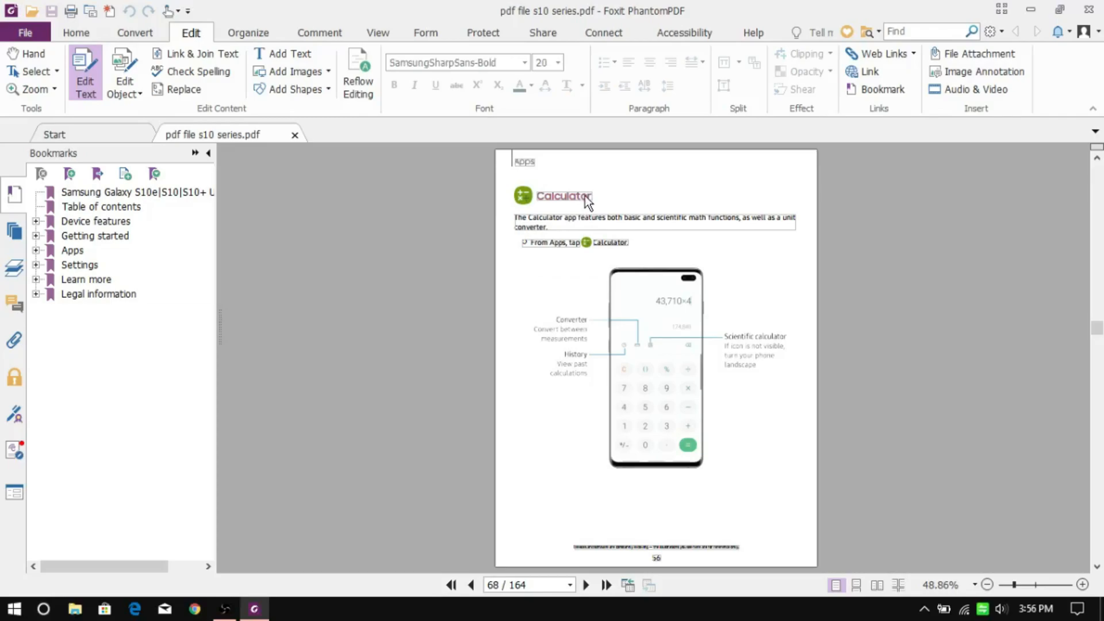
- Retype the heading as 'just click and edit' and append 'THIS EDITOR IS SO SMART' to the paragraph
{"action": "type", "text": "just"}
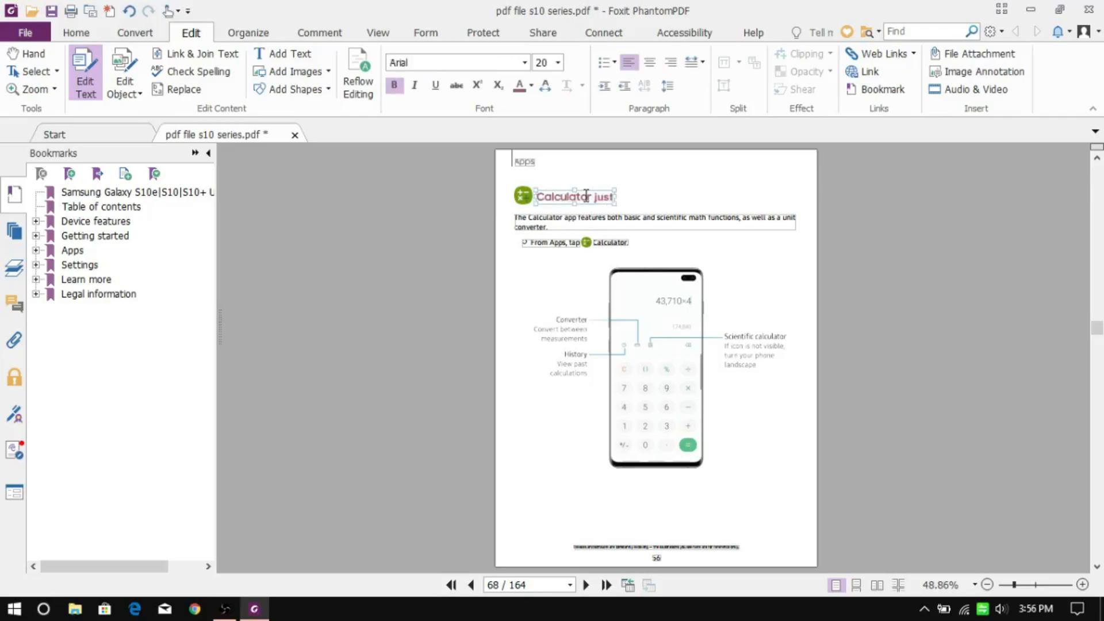
{"action": "type", "text": "click and edit!!!!!!!!!!!!!!!!!!!!!!!!"}
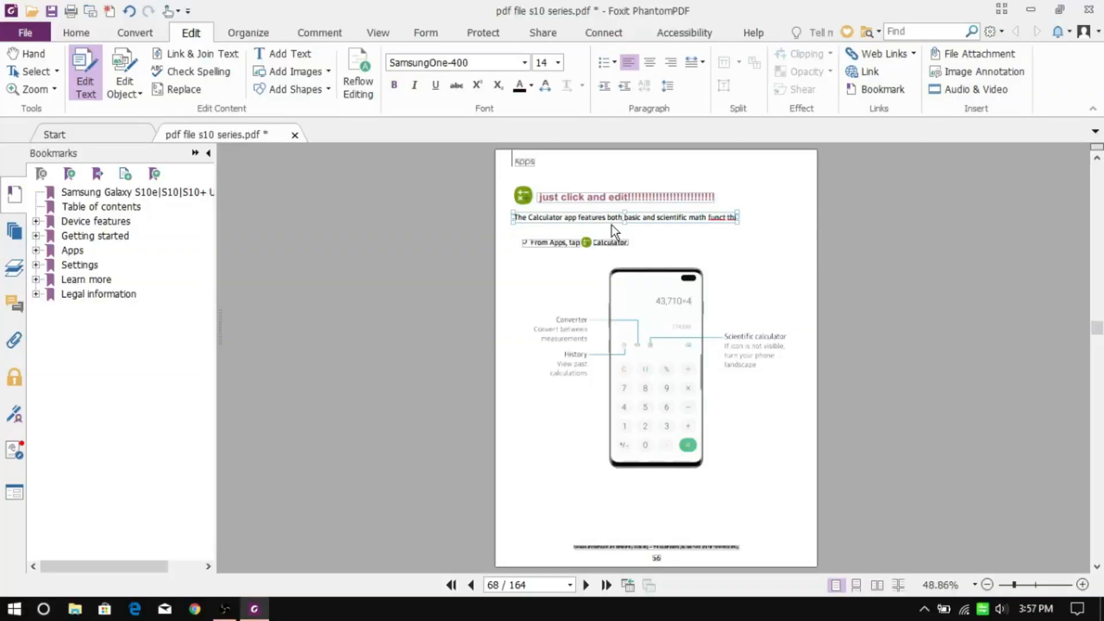
{"action": "type", "text": "THIS EDITOR"}
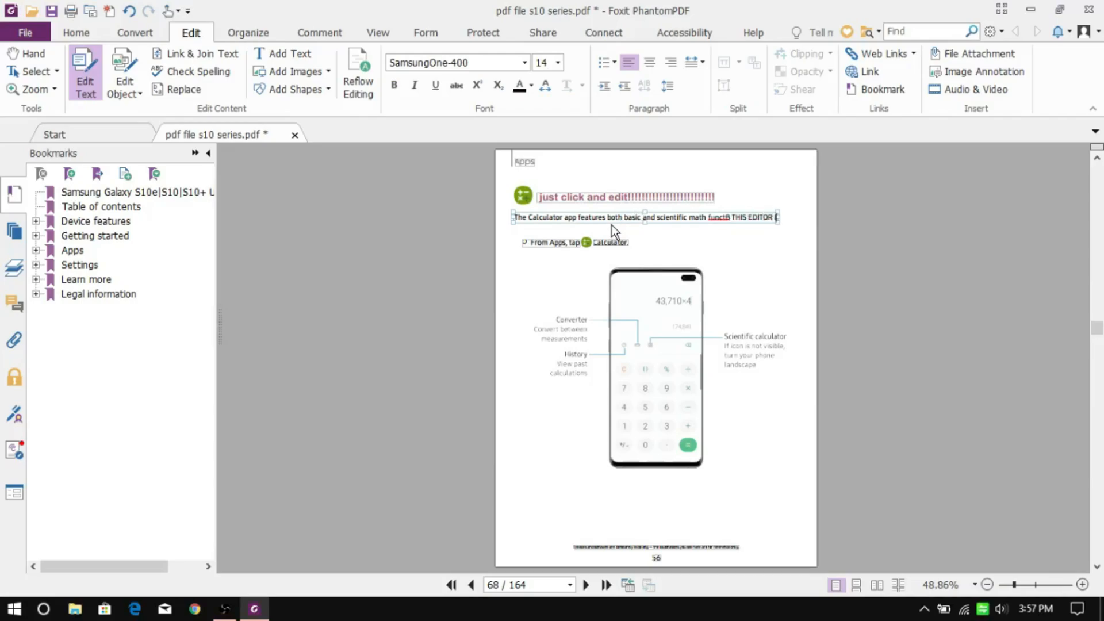
{"action": "type", "text": "IS SO SMART.........."}
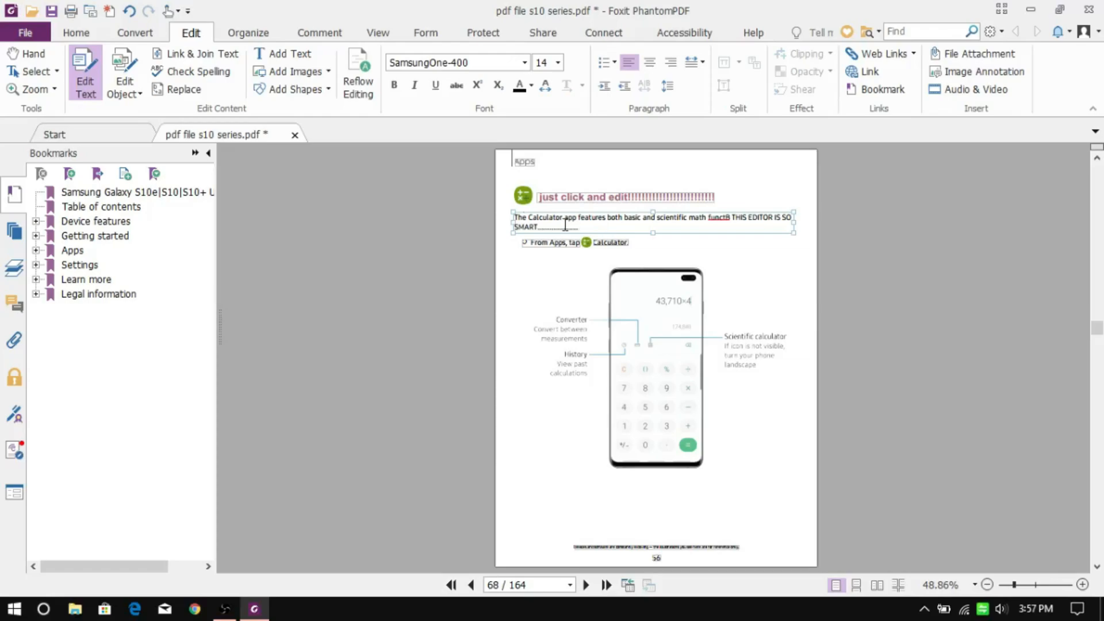
- Leave text editing, select the calculator illustration as an object and resize it after rotating
{"action": "left_click", "coordinate": [124, 70]}
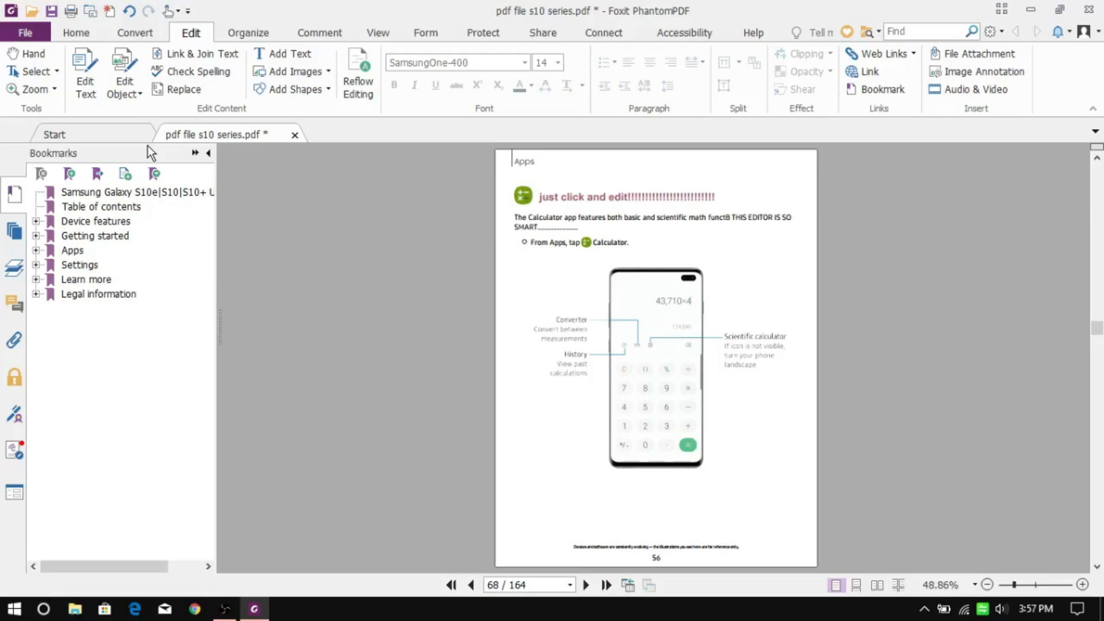
{"action": "left_click", "coordinate": [654, 366]}
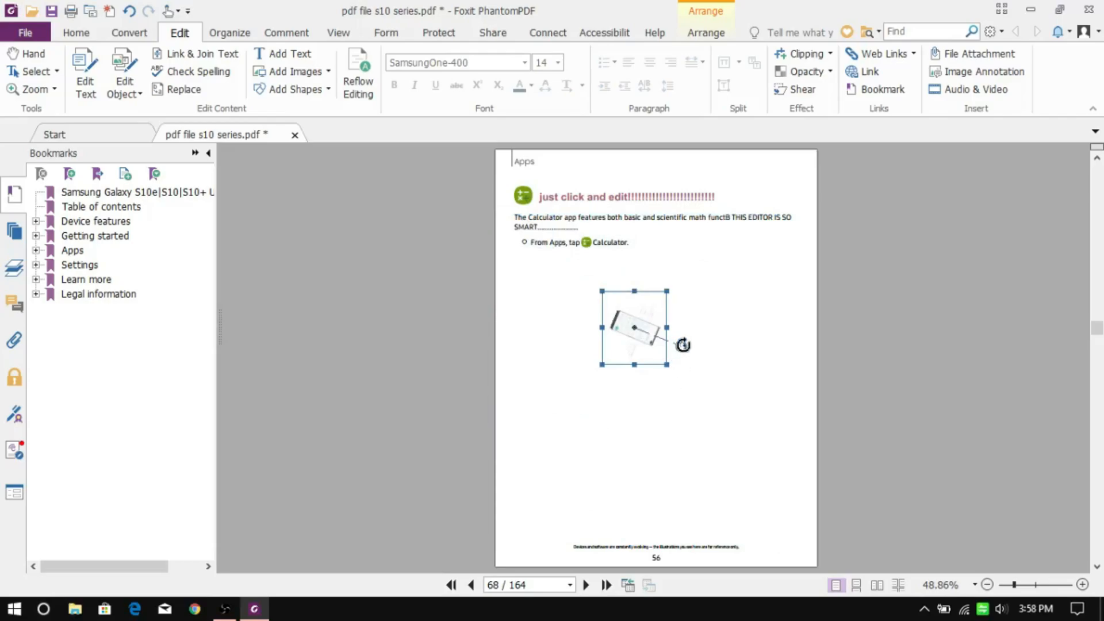
{"action": "left_click_drag", "start_coordinate": [668, 365], "coordinate": [711, 373]}
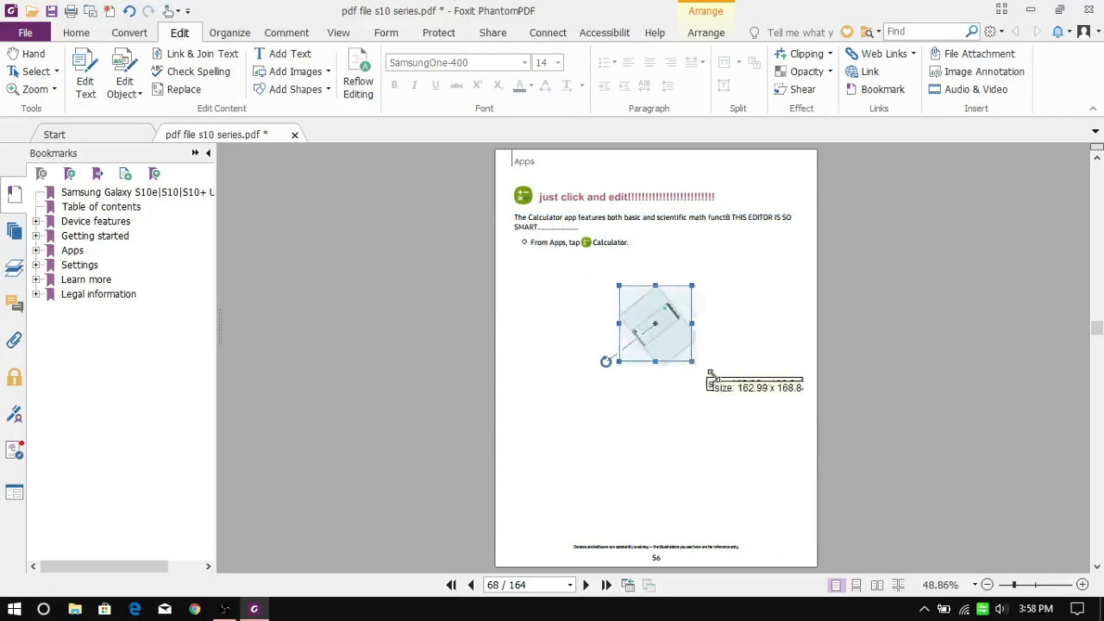